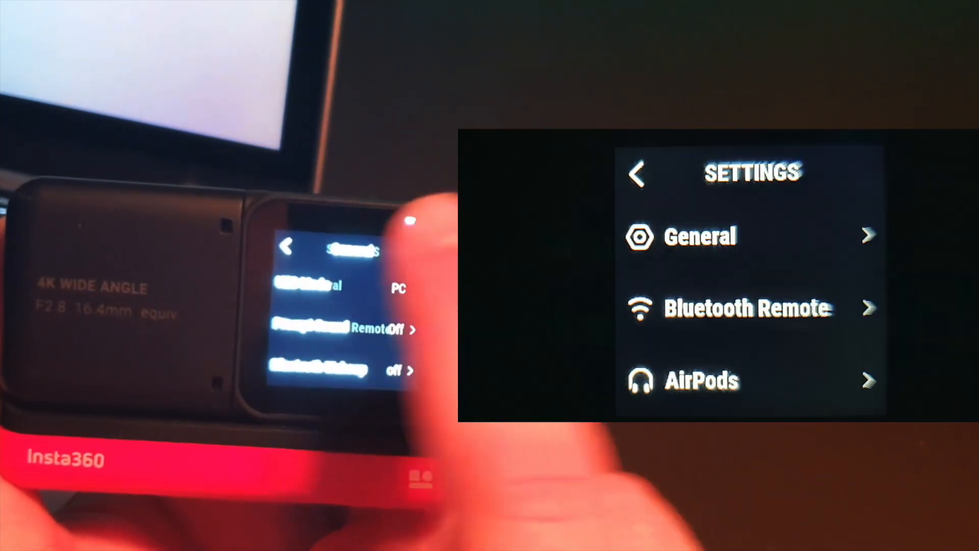
- Add a new Video Capture Device source and name it 'insta o'
{"action": "left_click", "coordinate": [699, 236]}
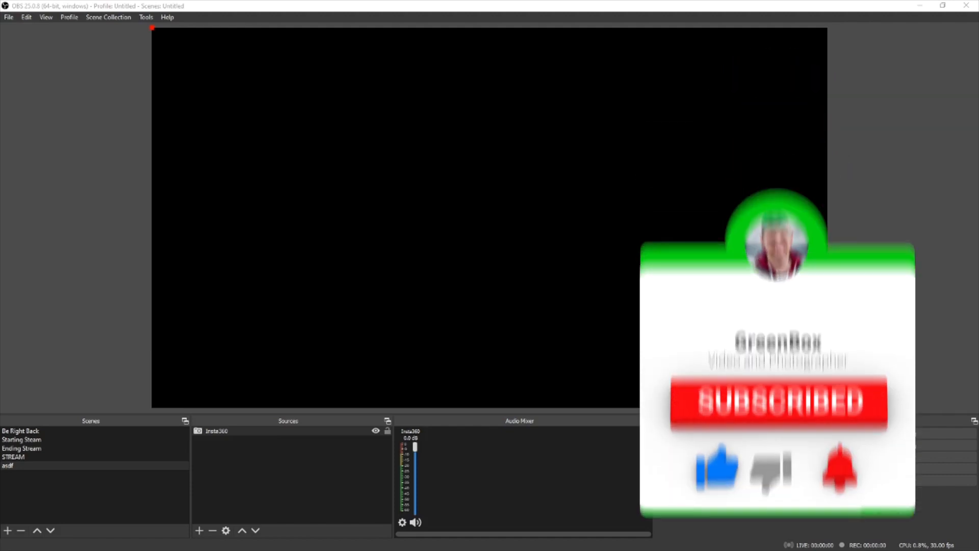
{"action": "left_click", "coordinate": [199, 530]}
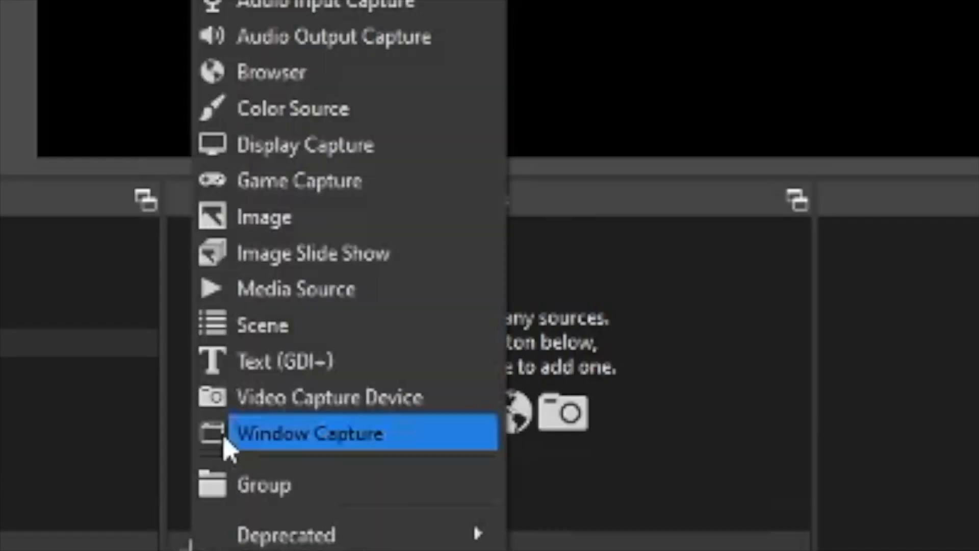
{"action": "left_click", "coordinate": [311, 433]}
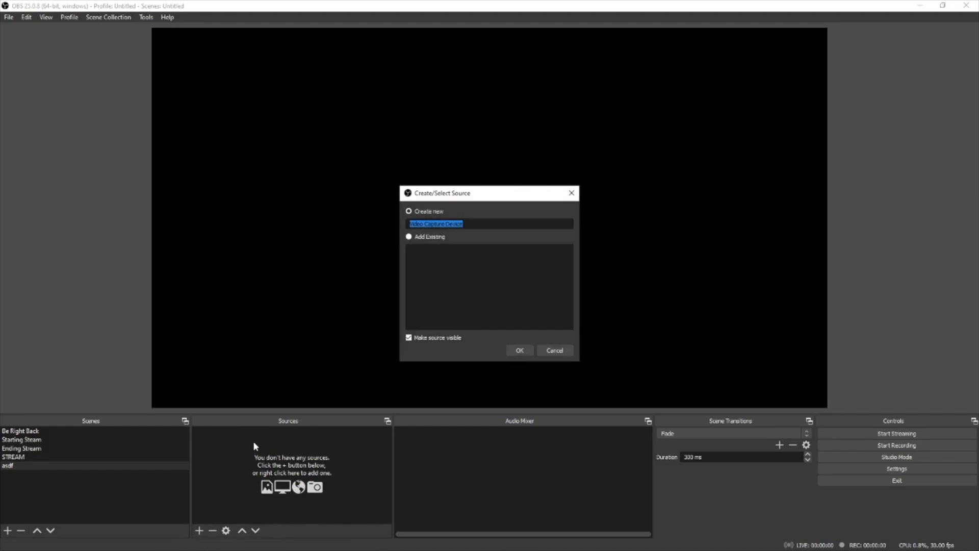
{"action": "type", "text": "insta o"}
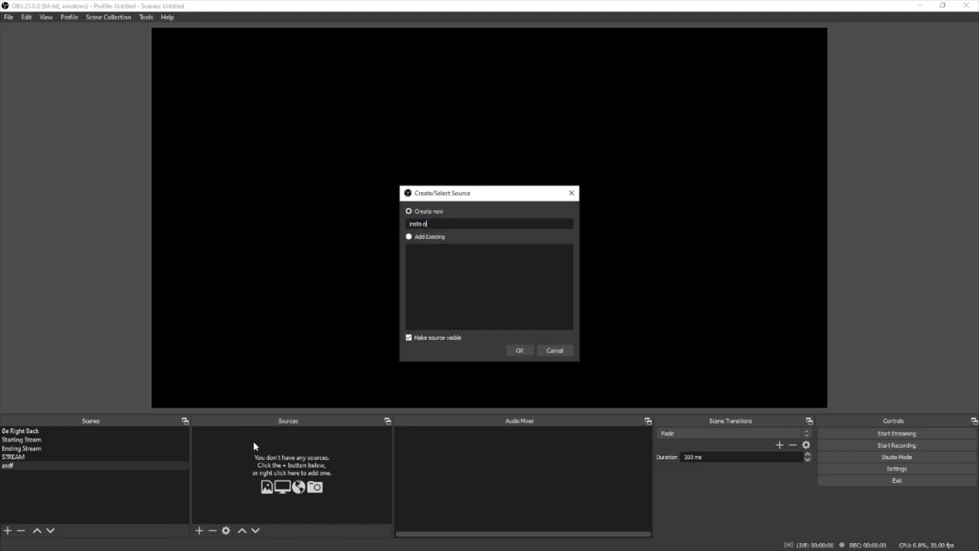
- Confirm the named source and accept the Insta360 One R device properties
{"action": "left_click", "coordinate": [520, 350]}
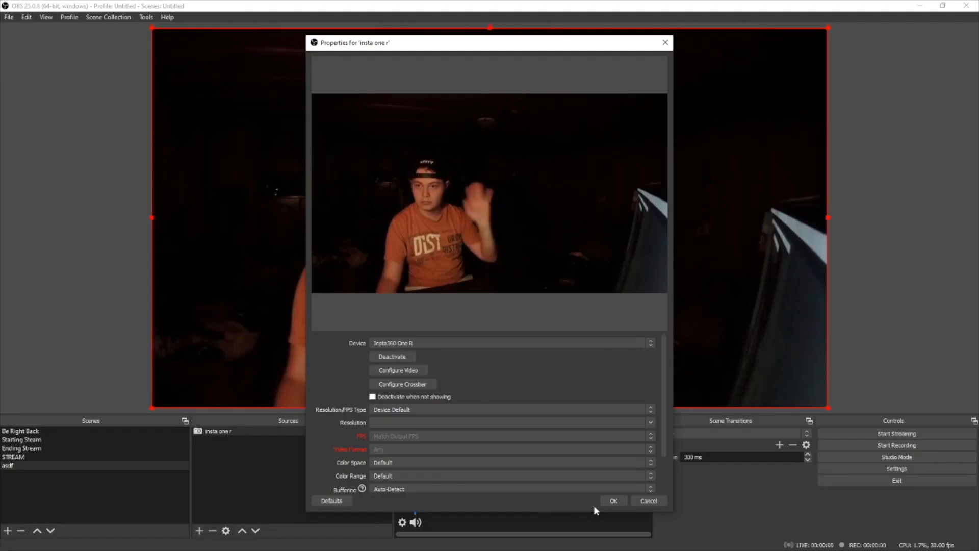
{"action": "left_click", "coordinate": [613, 500]}
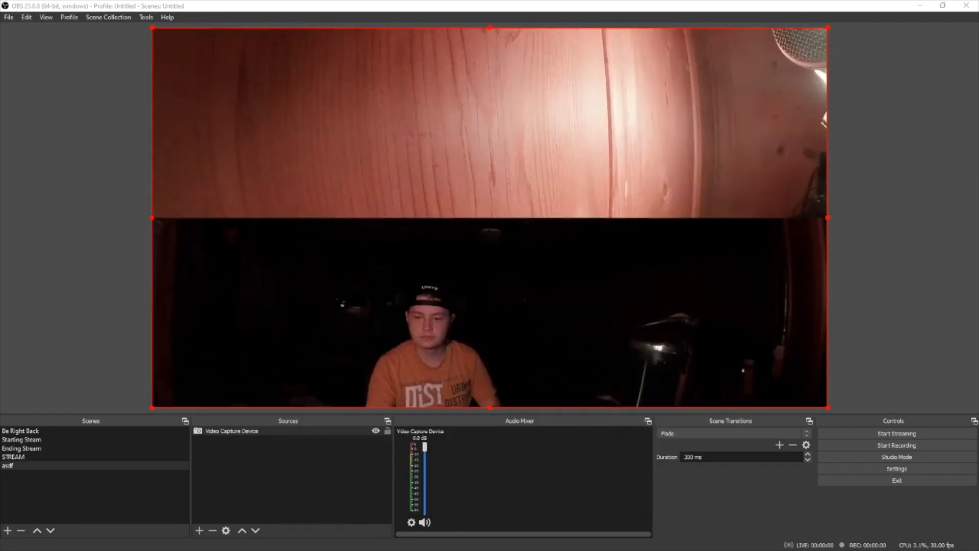